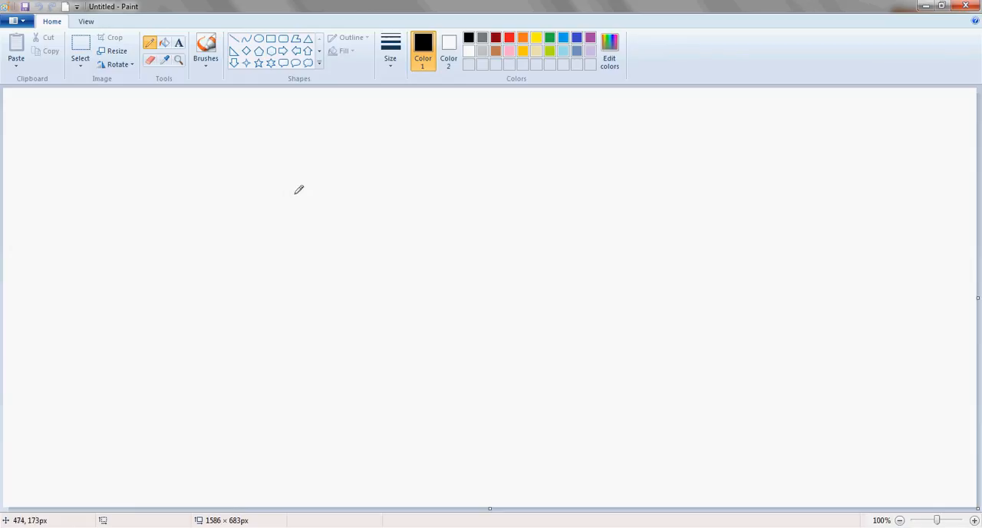
mouse_move(500, 220)
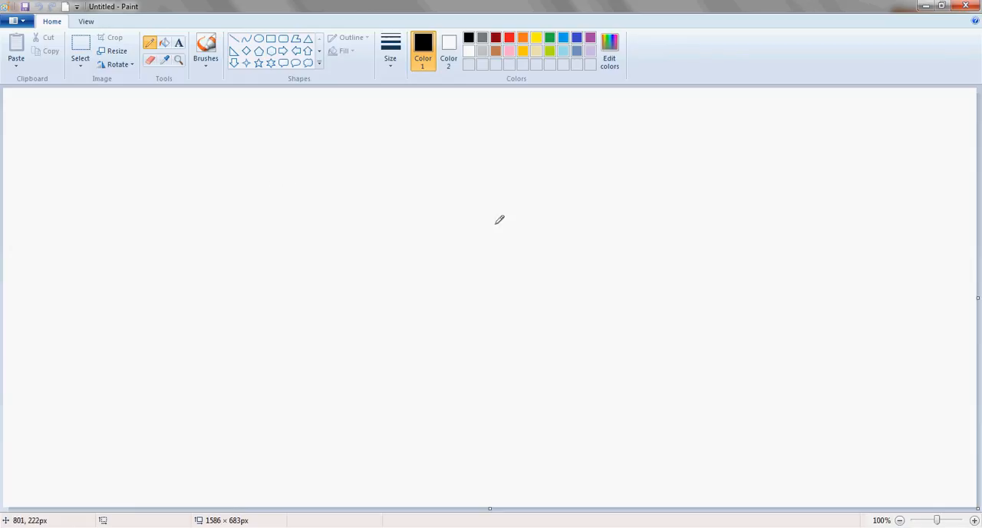
mouse_move(500, 217)
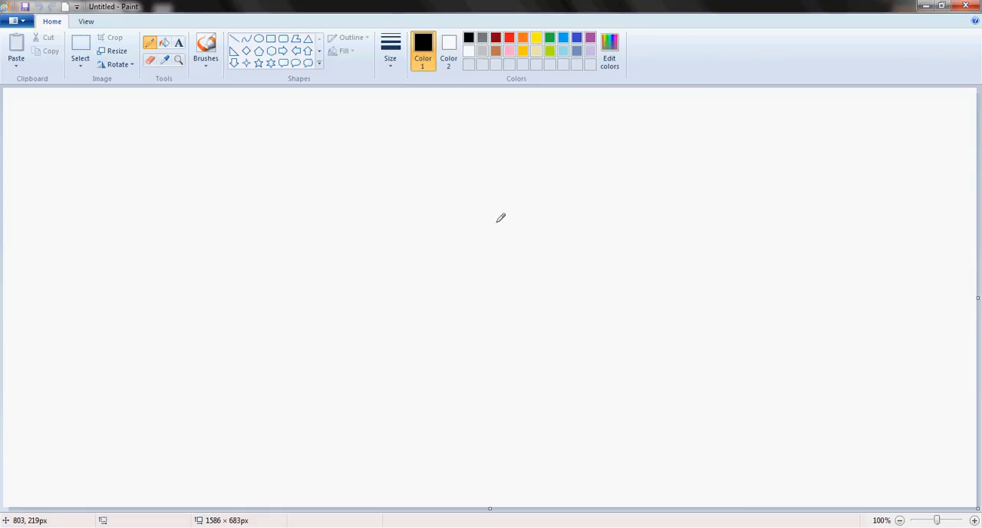
- Draw a taller black oval head outline near the top middle, replacing the first attempt
drag(376, 119, 430, 185)
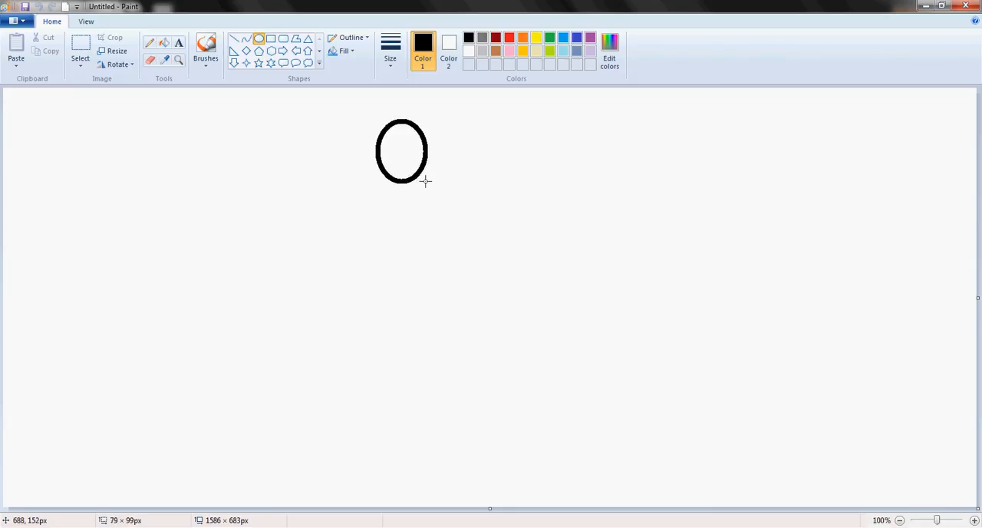
drag(426, 182, 439, 190)
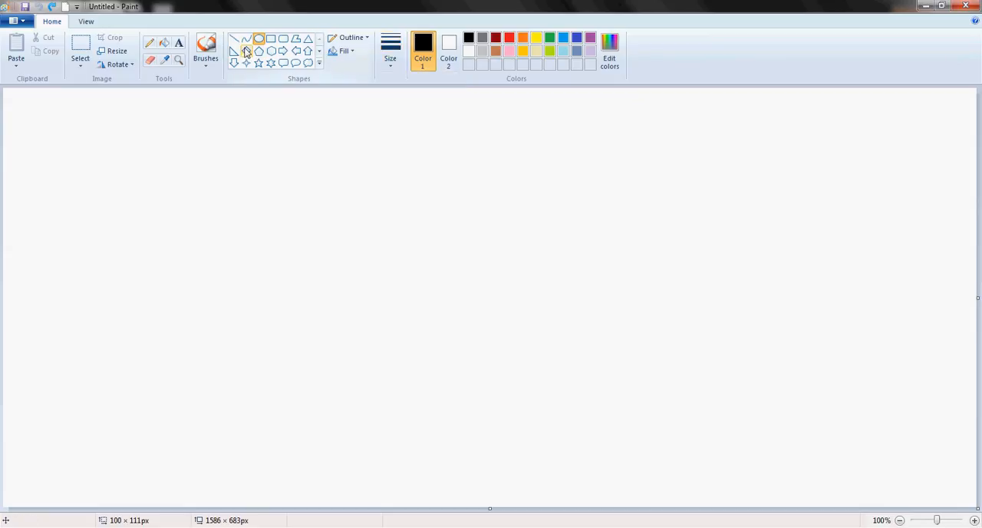
click(205, 50)
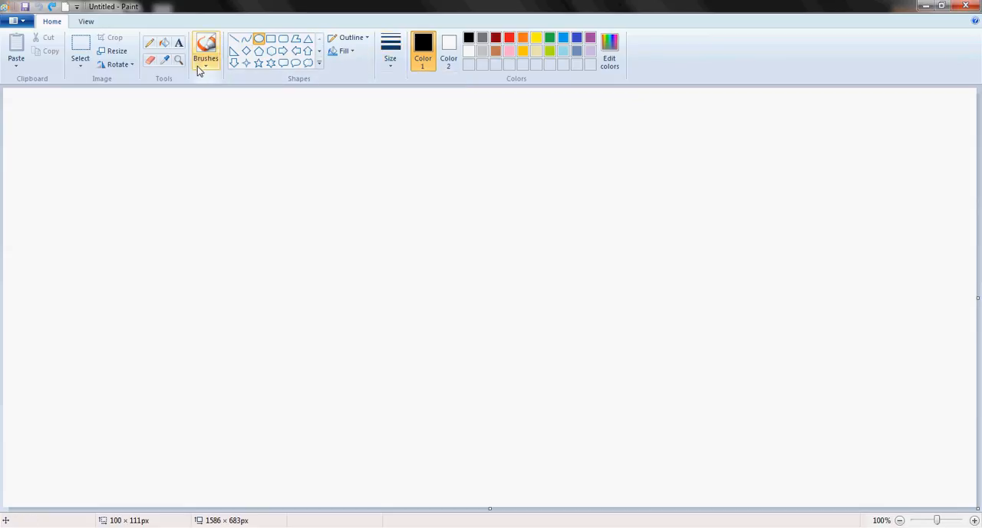
drag(332, 116, 337, 142)
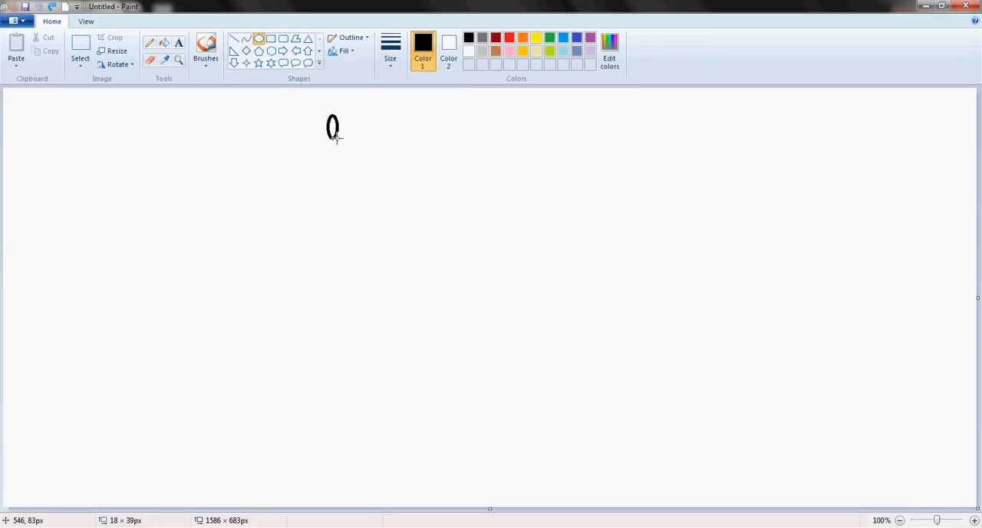
drag(332, 122, 399, 192)
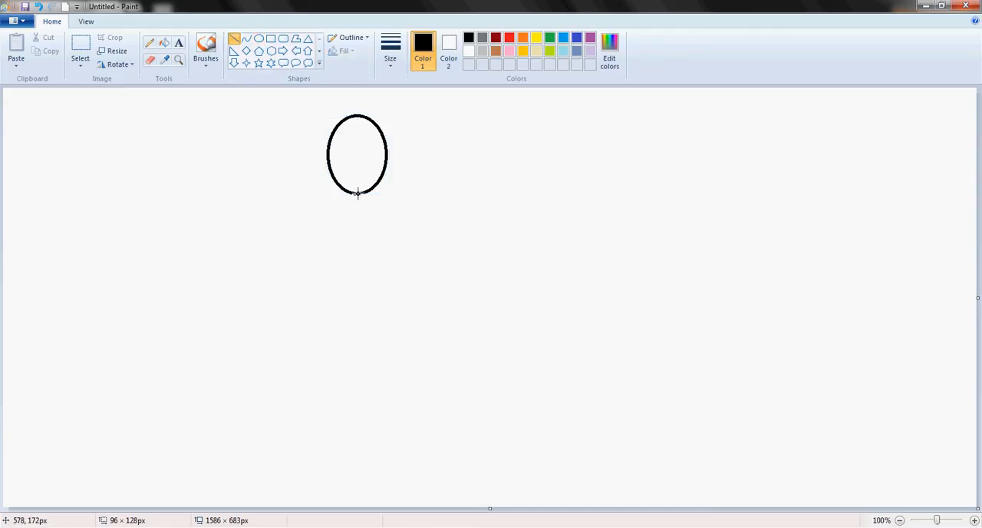
- Draw a vertical body line down from the head and two diagonal legs from its bottom
drag(355, 196, 354, 307)
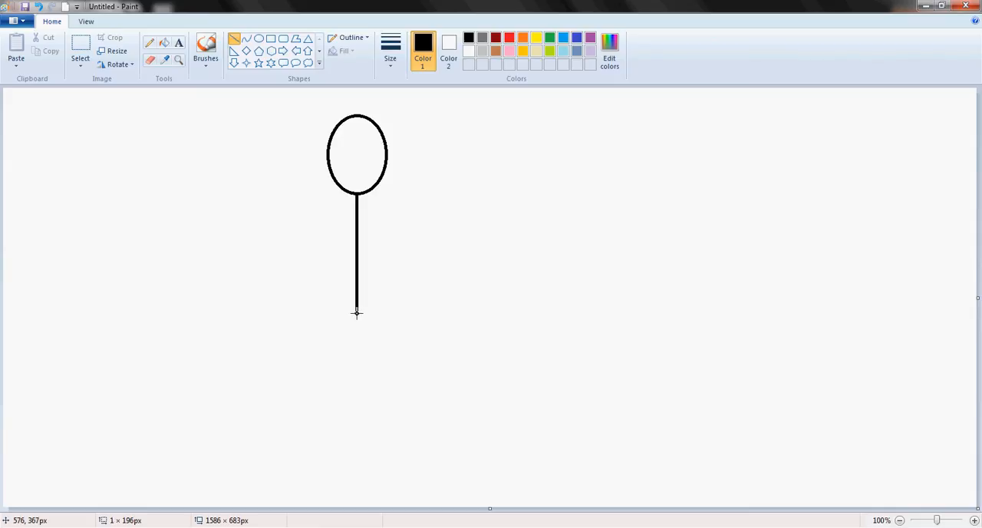
mouse_move(290, 251)
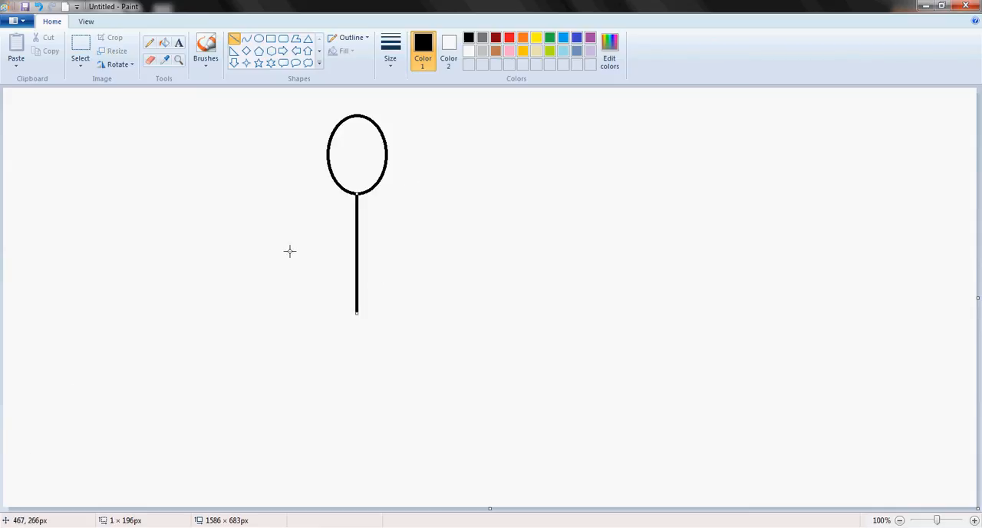
mouse_move(355, 314)
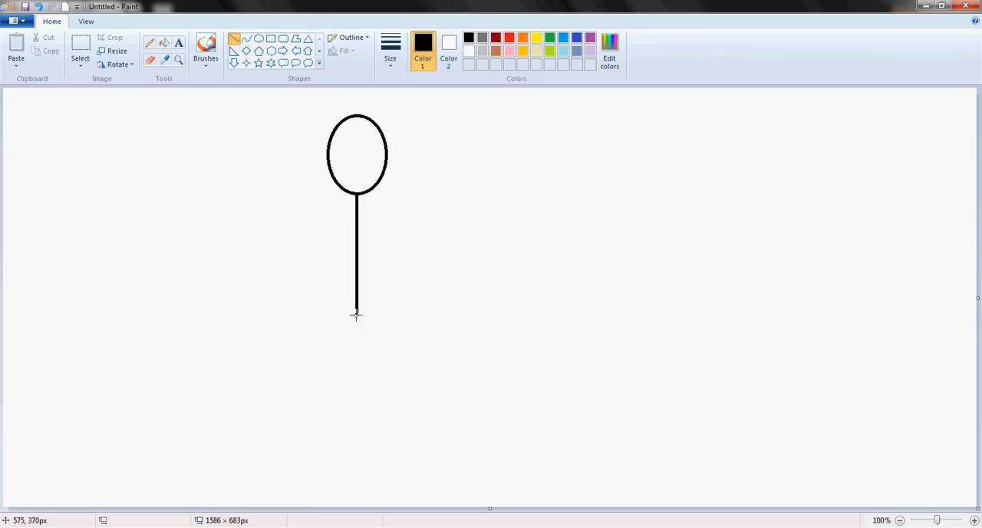
drag(357, 315, 325, 373)
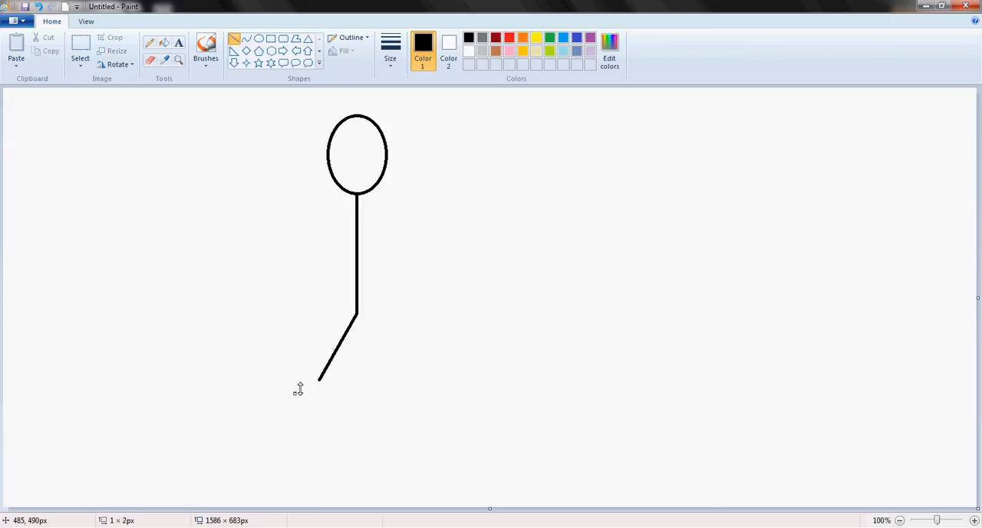
drag(356, 315, 372, 345)
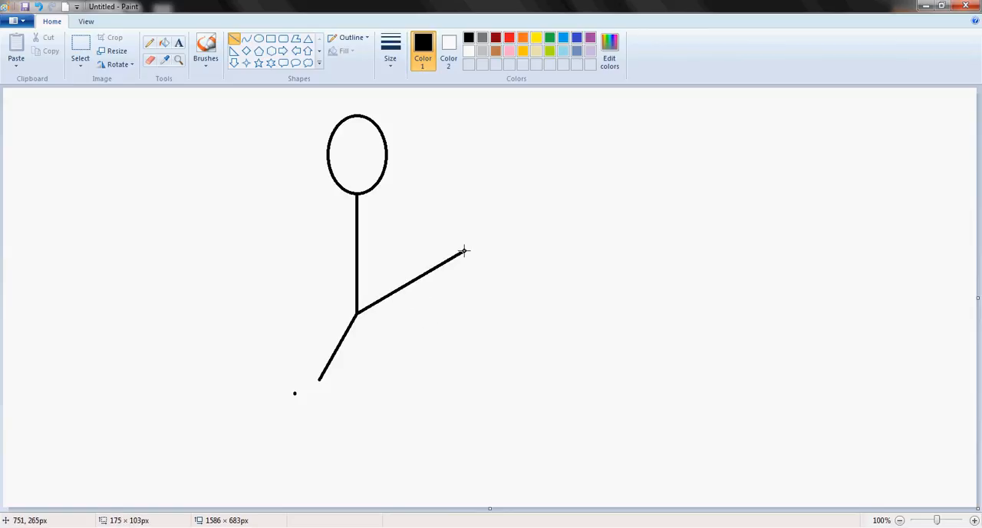
drag(357, 313, 418, 384)
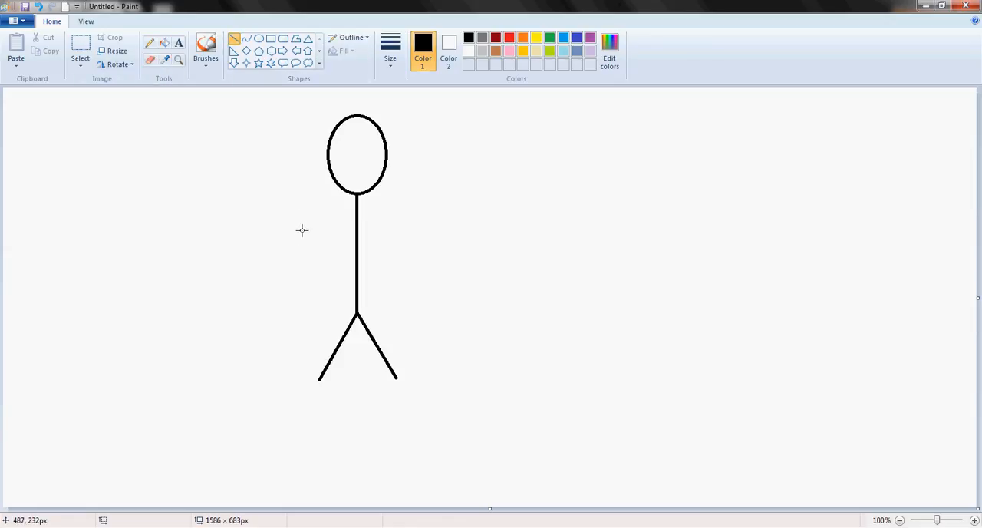
- Draw a horizontal arms line across the upper body and select orange as the colour
drag(298, 231, 419, 230)
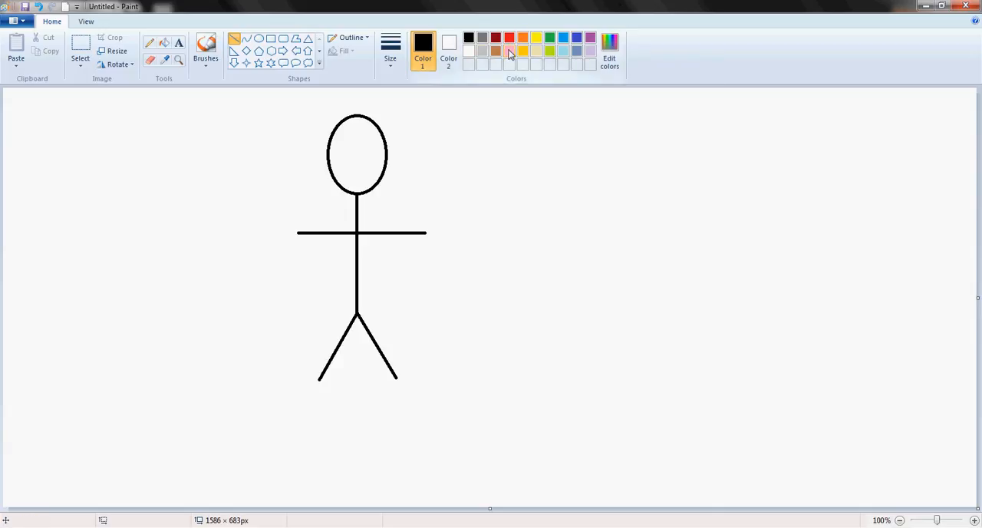
click(522, 38)
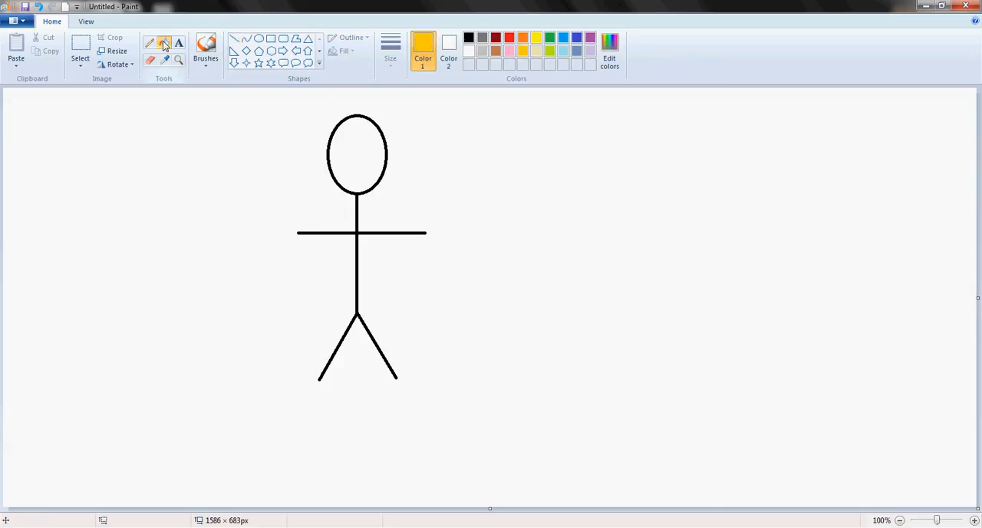
- Fill the inside of the head oval with orange
click(357, 153)
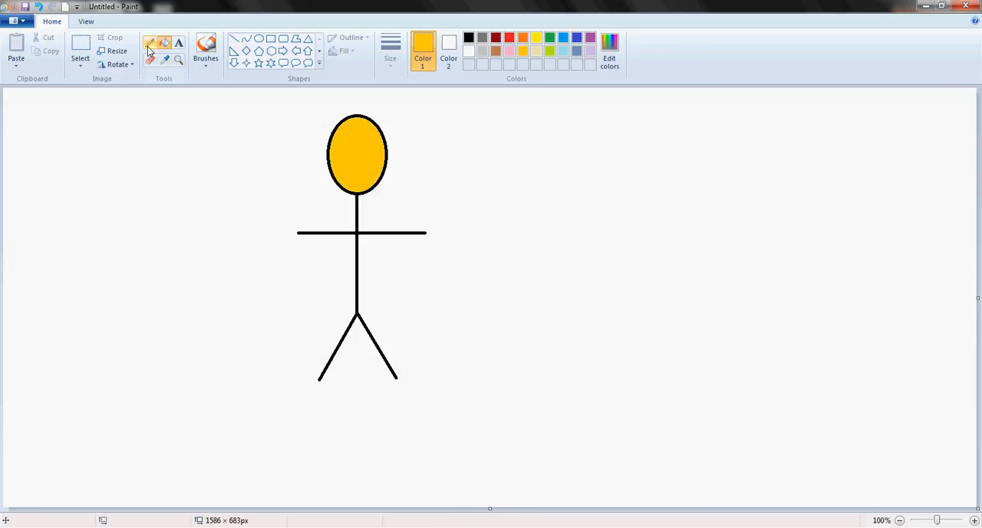
click(391, 50)
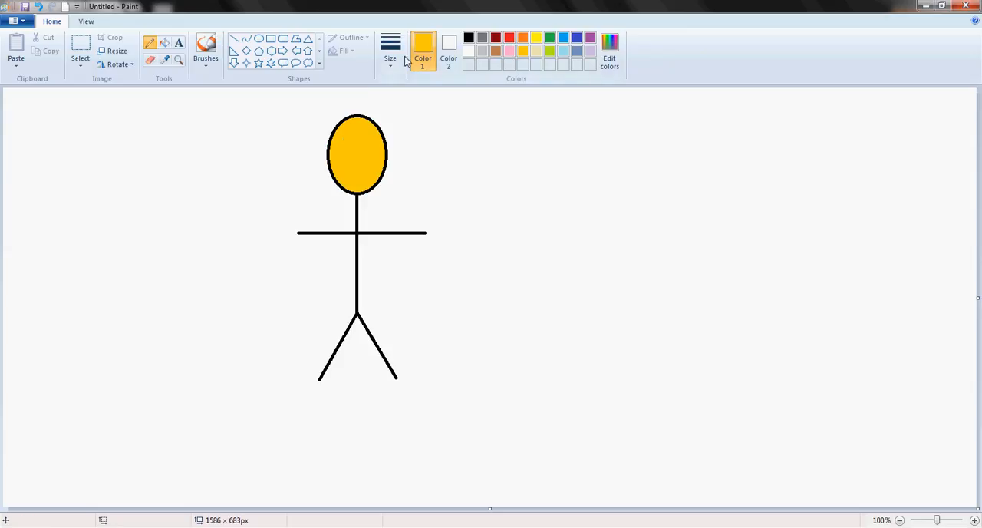
- Sketch black eyes, a nose and a smile freehand inside the orange head
click(495, 37)
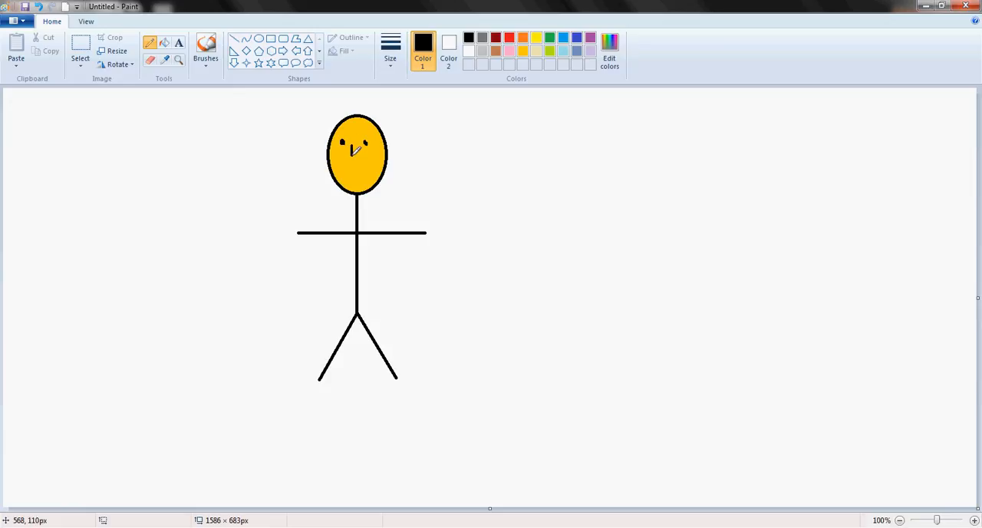
drag(341, 157, 372, 158)
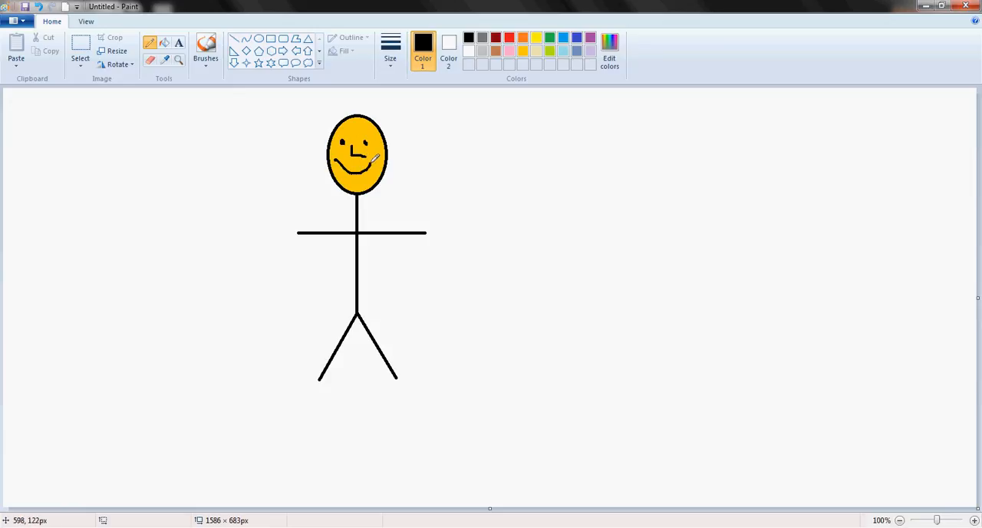
mouse_move(311, 182)
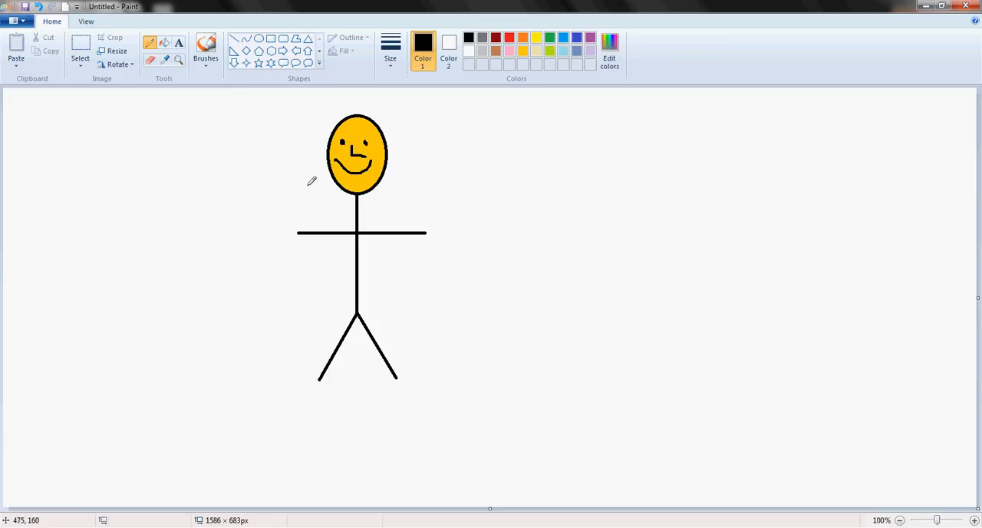
mouse_move(448, 136)
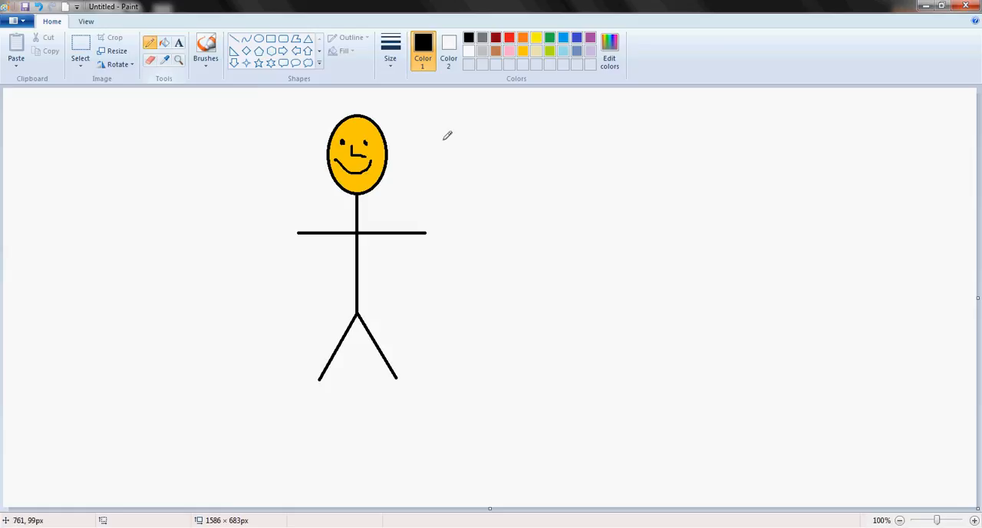